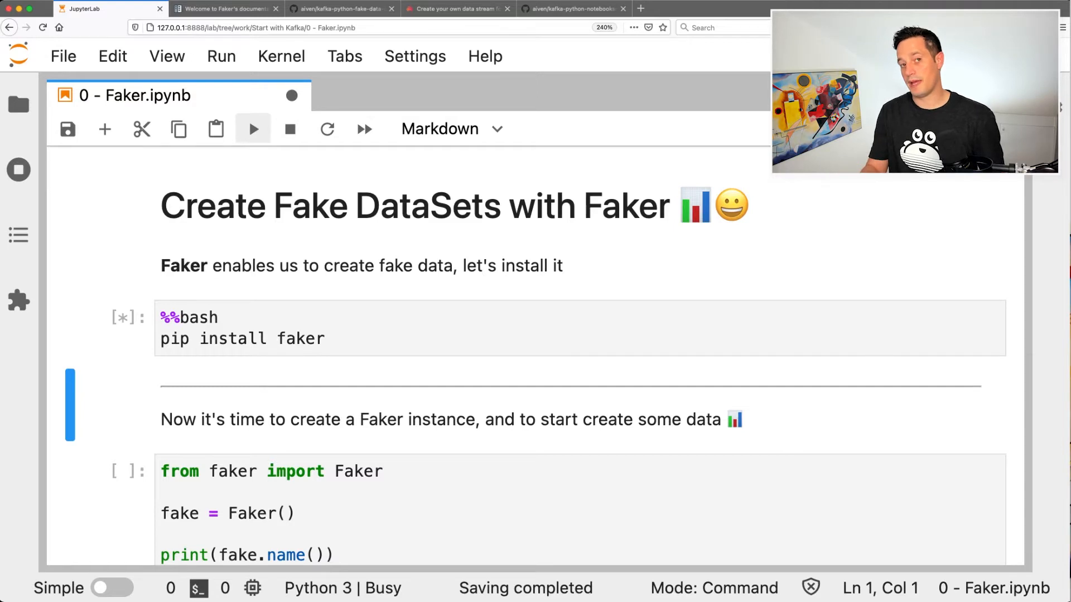
# Run the %%bash pip install faker cell, confirming faker is already installed.
pyautogui.click(252, 128)
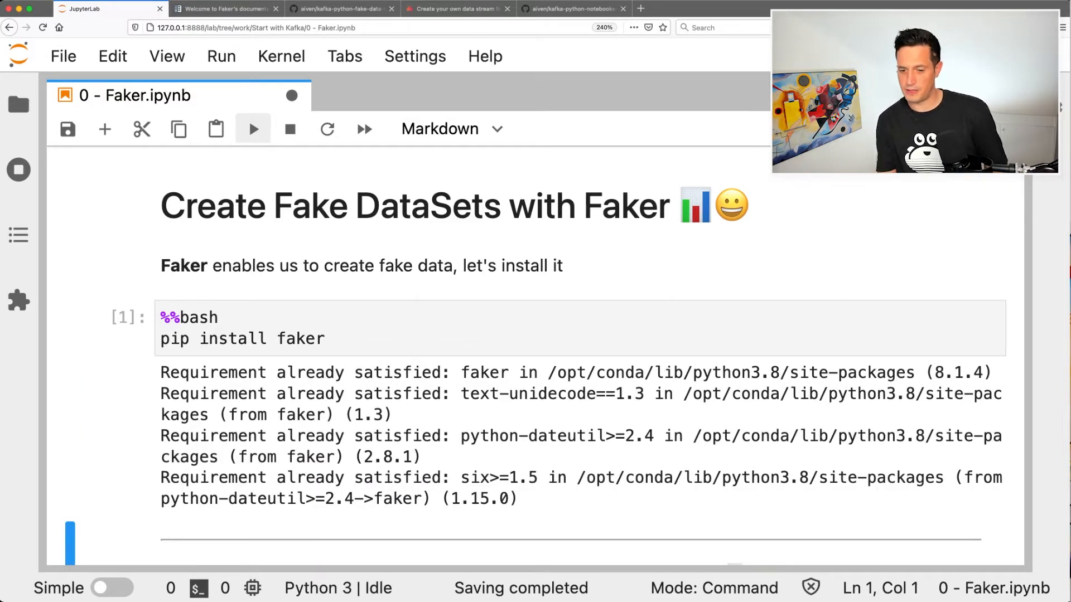
pyautogui.scroll(-3)
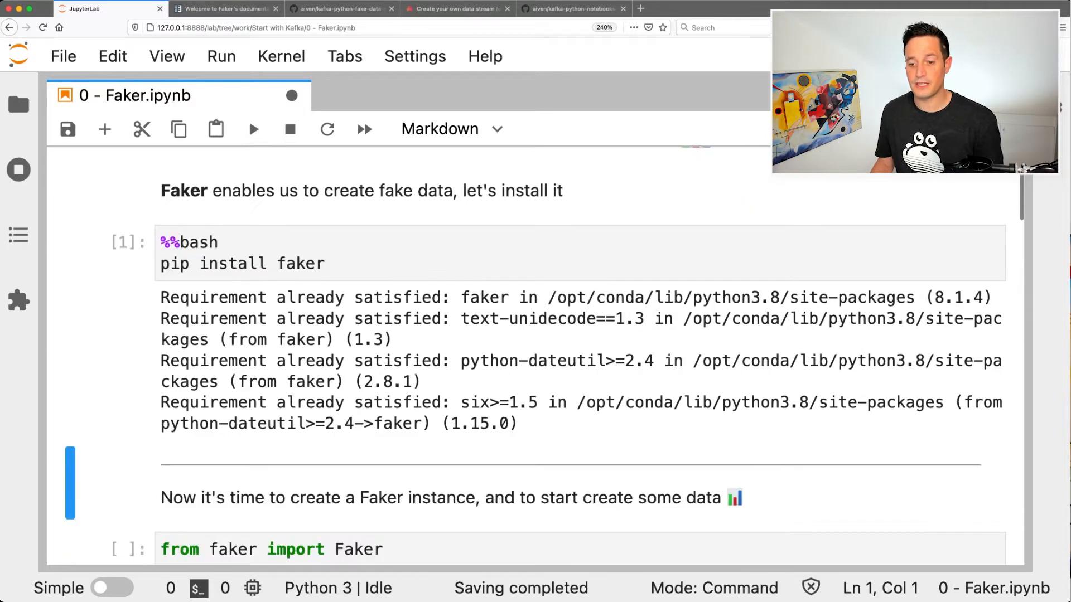
pyautogui.scroll(-3)
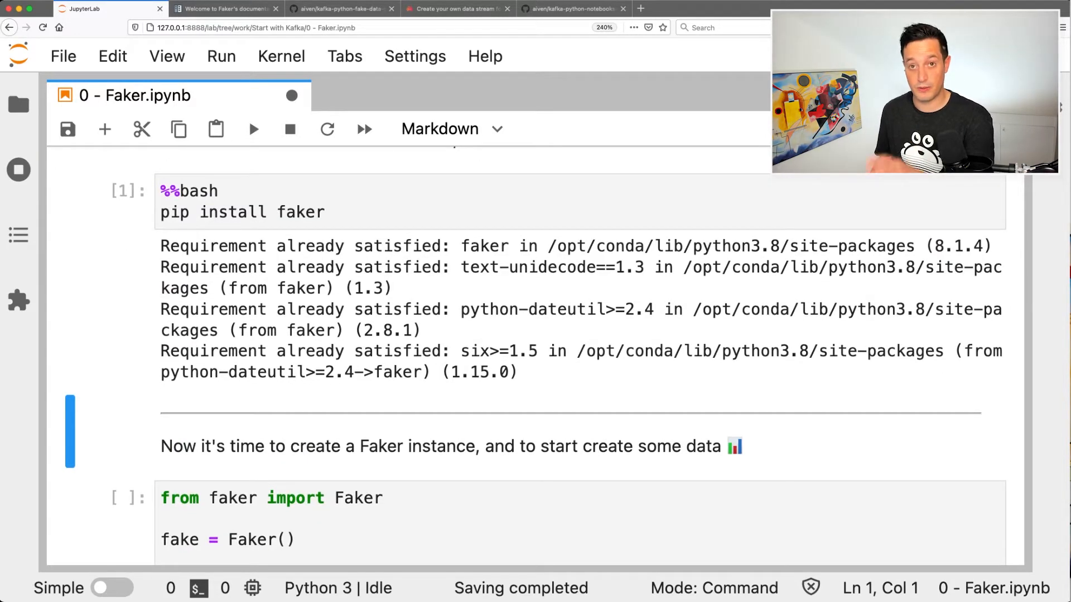
pyautogui.scroll(-3)
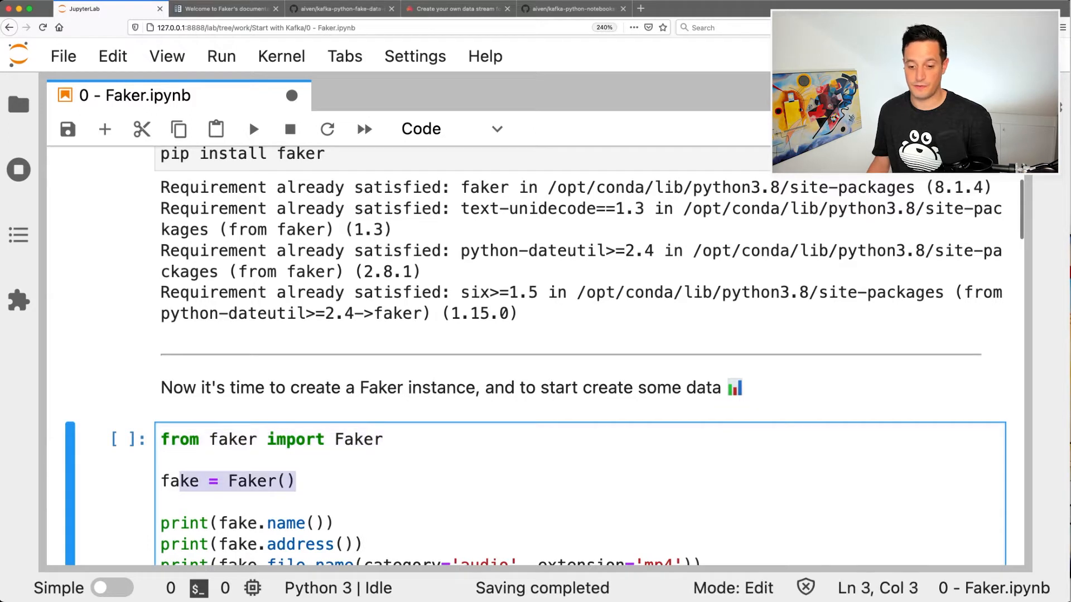
# Run the Faker instance cell, highlighting the fake instance name and the generated be.mp4 file name.
pyautogui.scroll(-3)
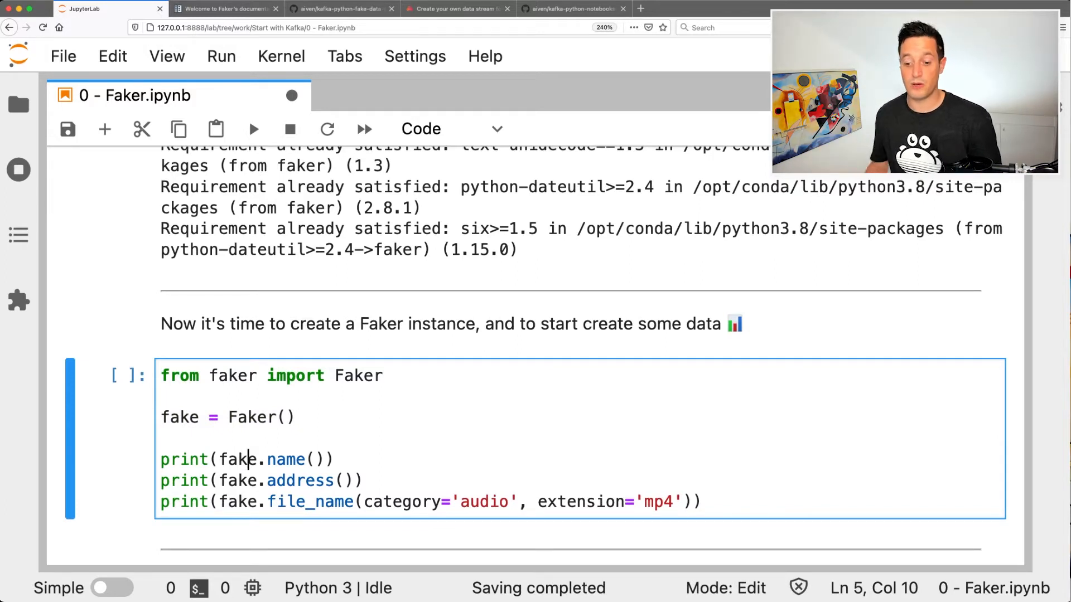
pyautogui.doubleClick(287, 459)
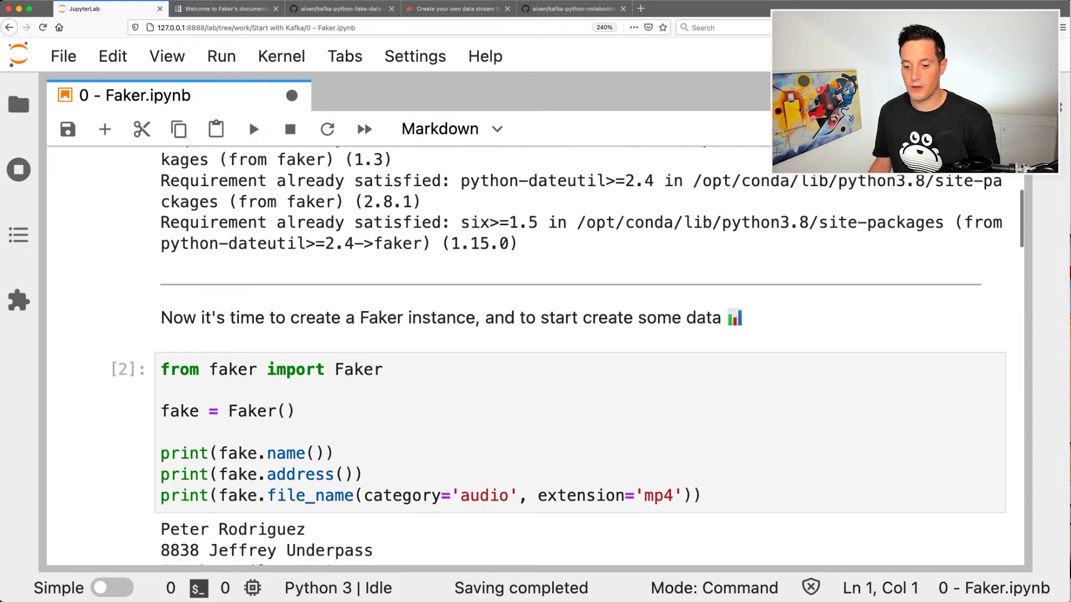
pyautogui.scroll(-3)
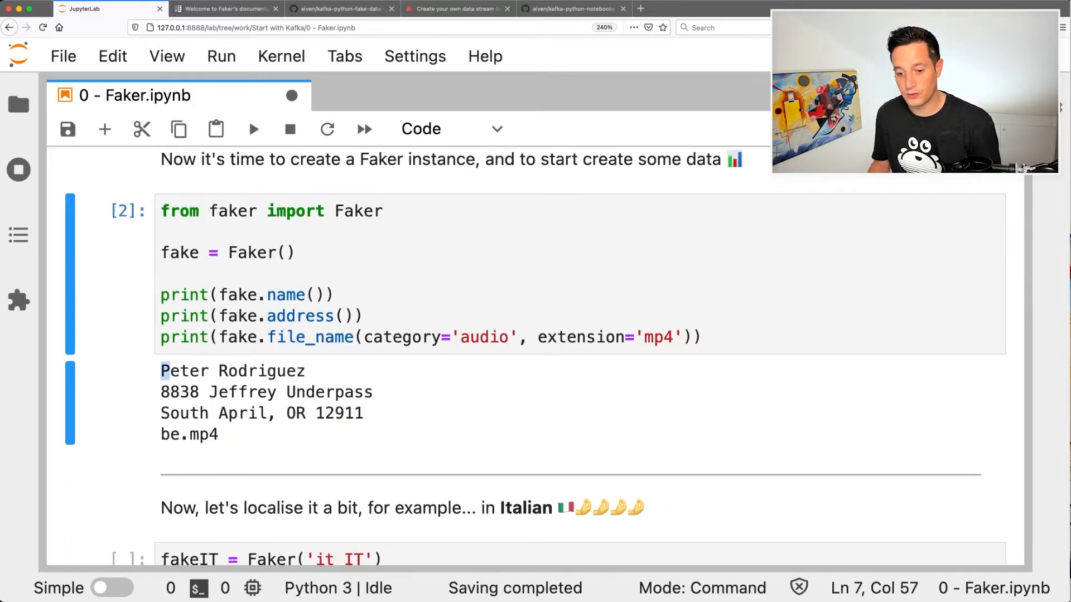
pyautogui.doubleClick(232, 371)
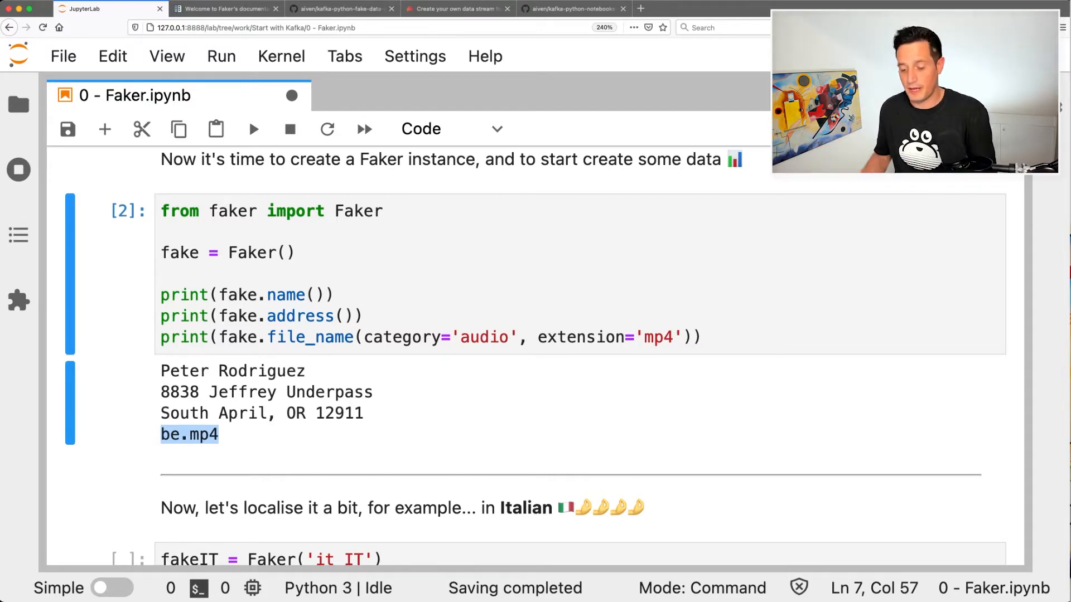
# Run the fakeIT = Faker('it_IT') cell to print an Italian name, phone and address.
pyautogui.scroll(-3)
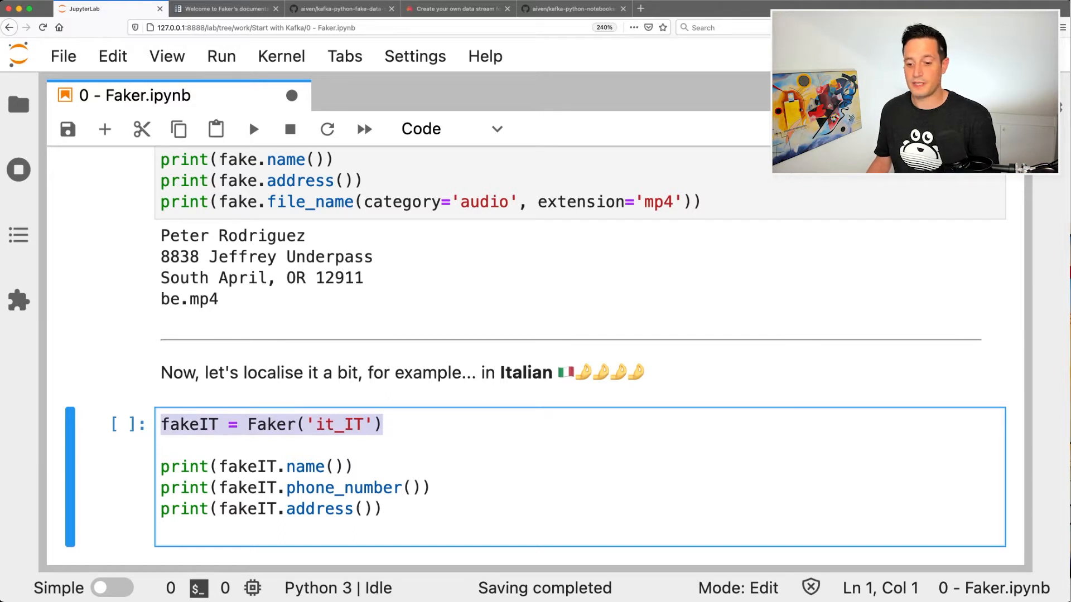
pyautogui.scroll(-3)
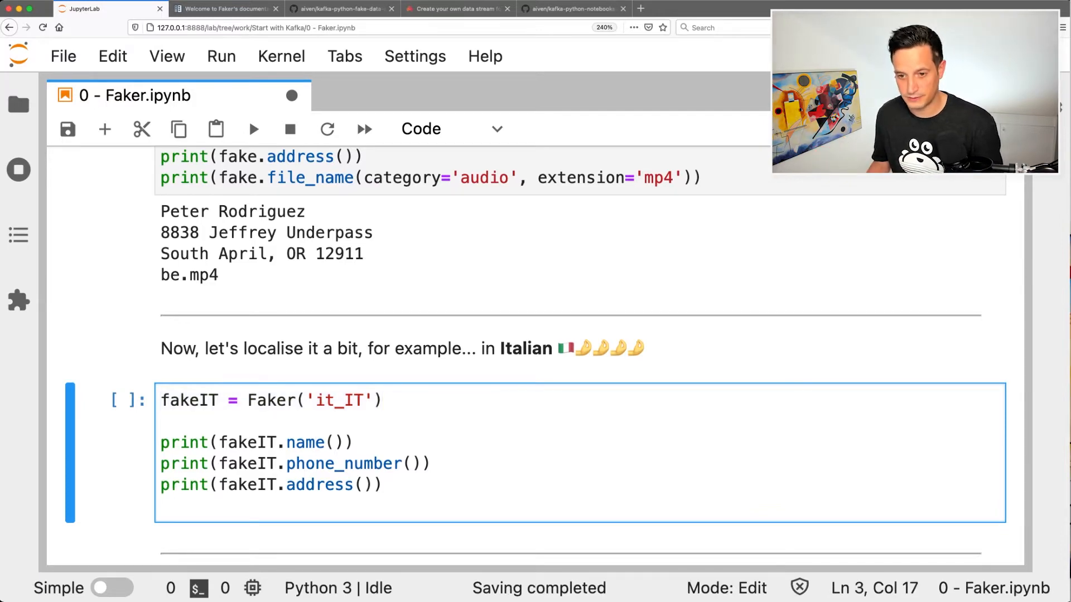
pyautogui.click(252, 129)
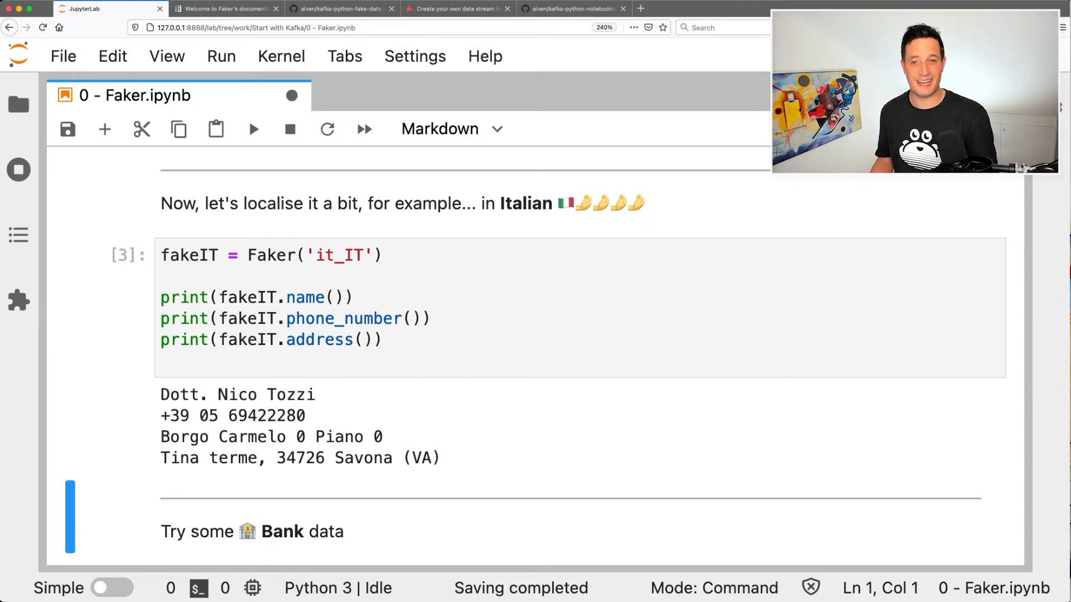
pyautogui.moveTo(292, 96)
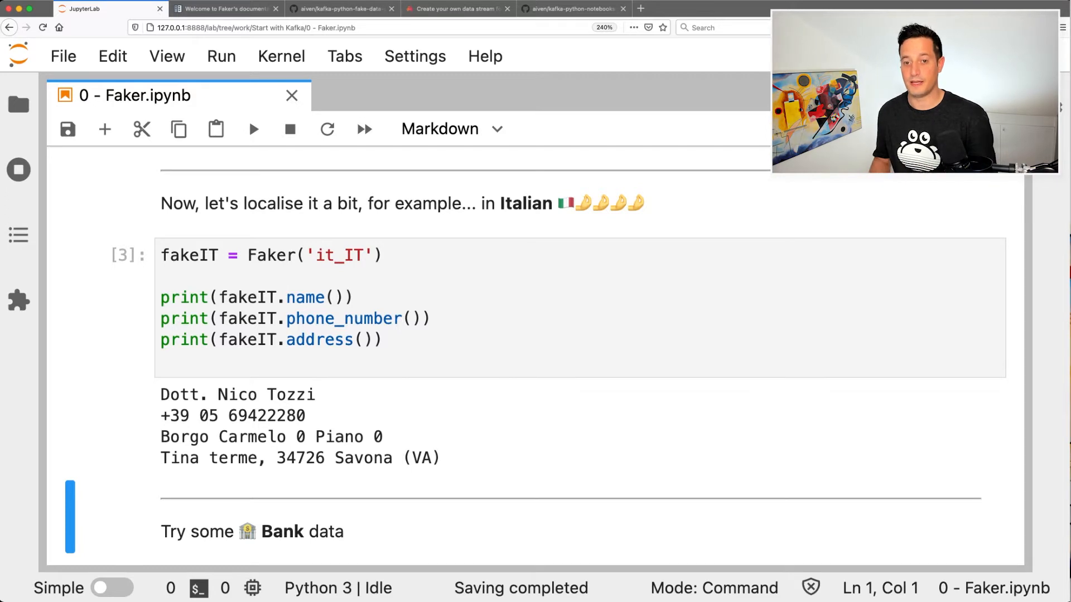
# Run the bank data cell and highlight the generated SWIFT code AUSLGBQ2.
pyautogui.scroll(-3)
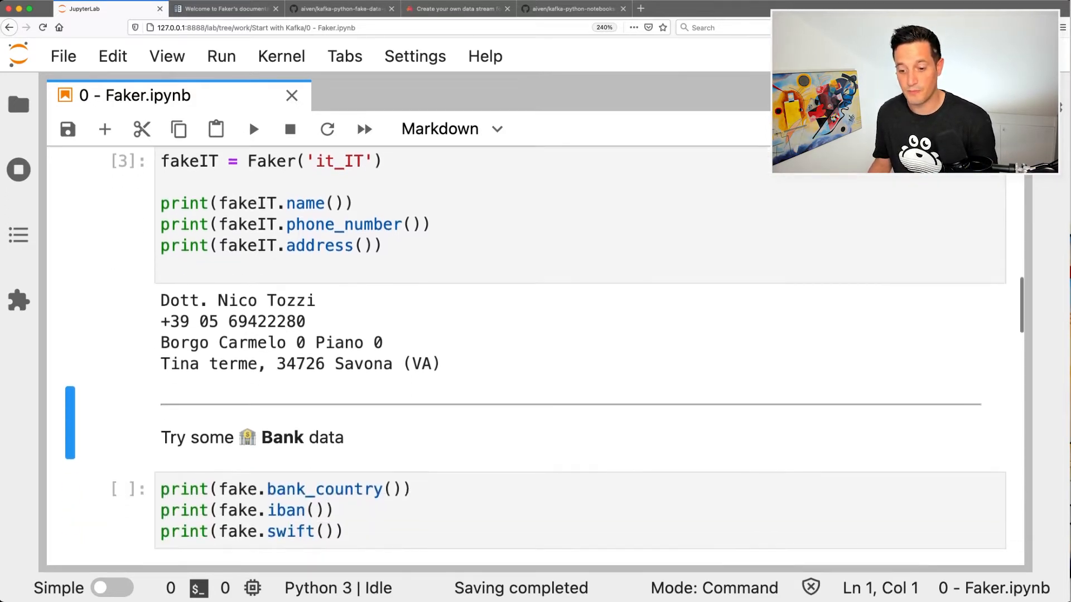
pyautogui.scroll(-3)
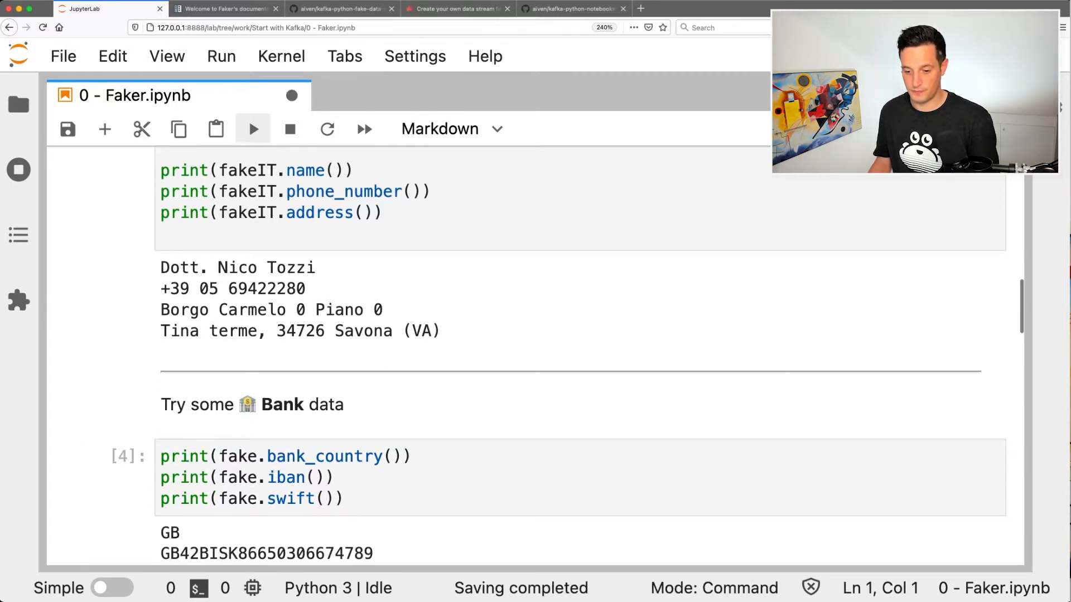
pyautogui.scroll(-3)
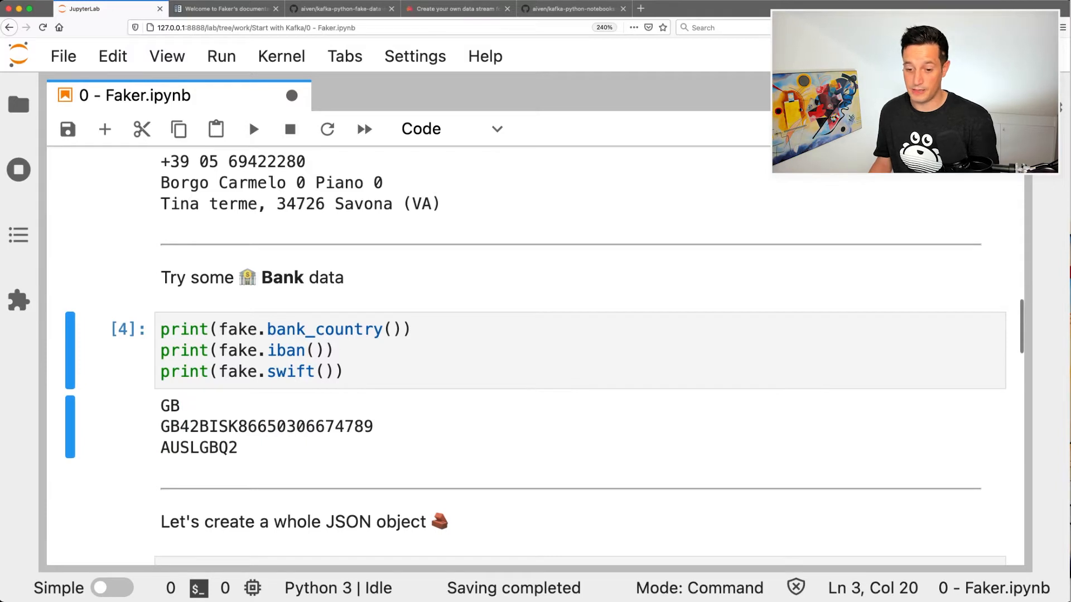
pyautogui.doubleClick(267, 426)
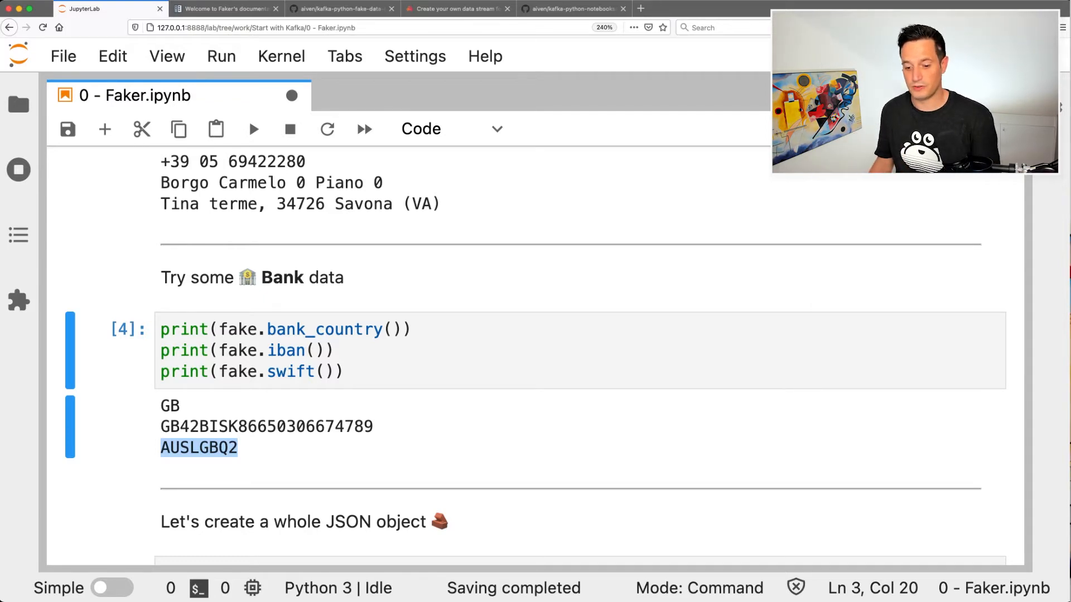
pyautogui.scroll(-3)
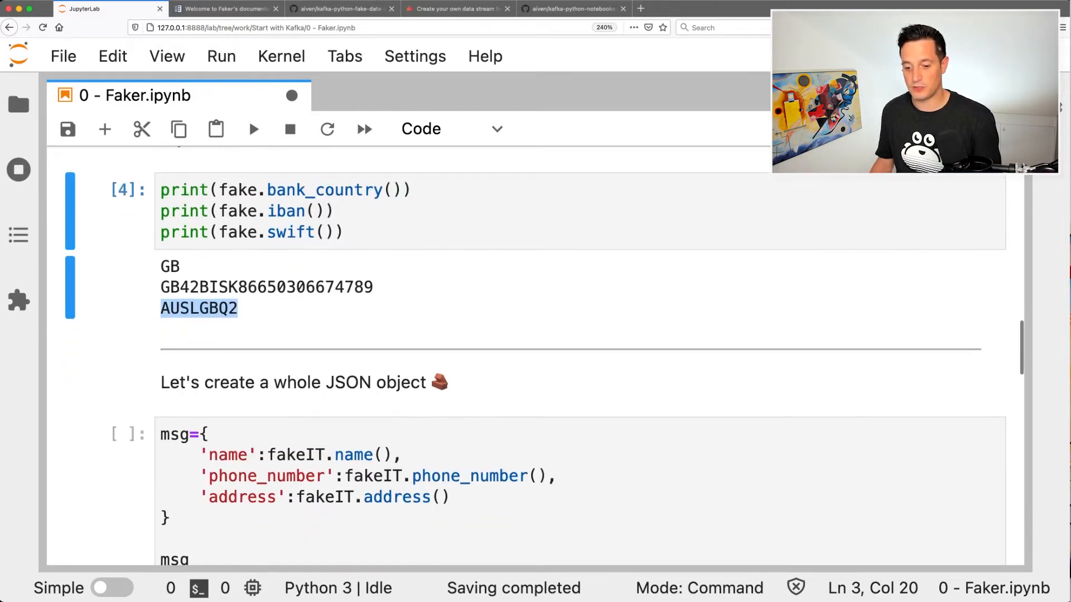
# Run the msg={...} cell building a dictionary of Italian name, phone and address.
pyautogui.scroll(3)
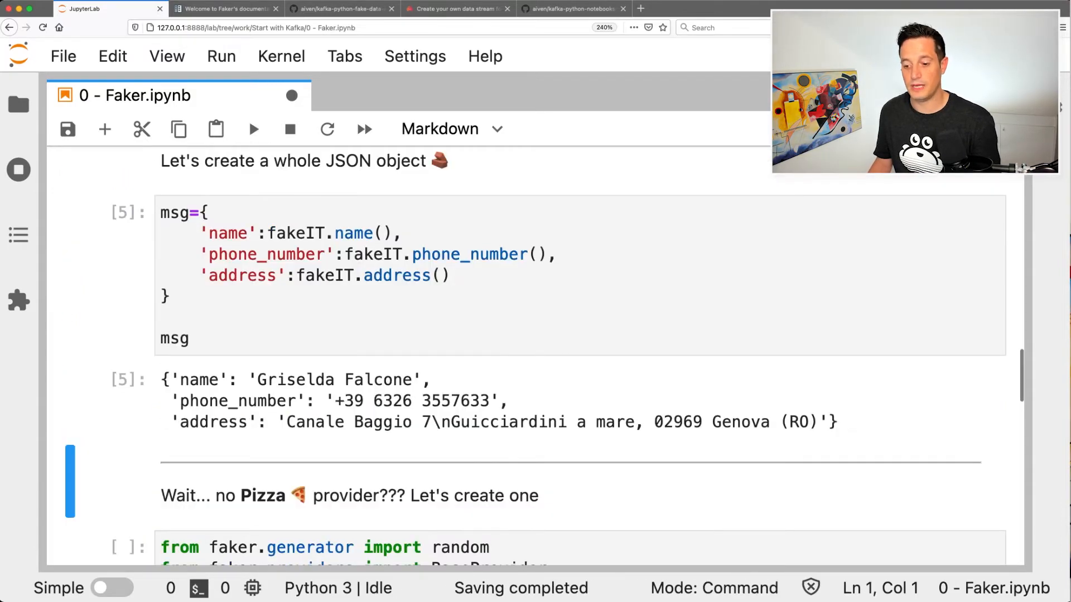
pyautogui.scroll(-3)
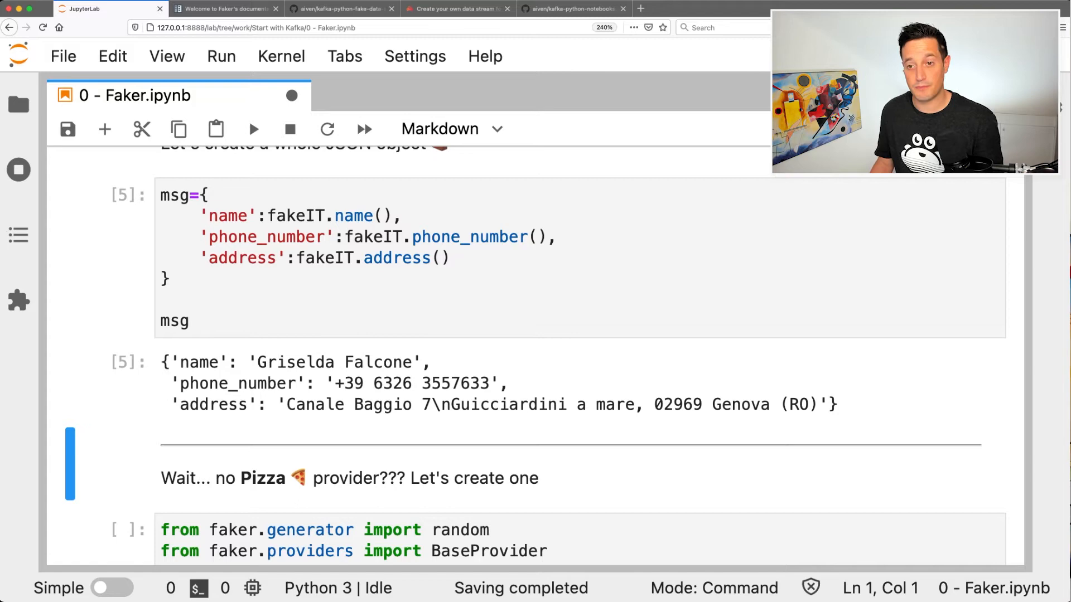
pyautogui.click(225, 8)
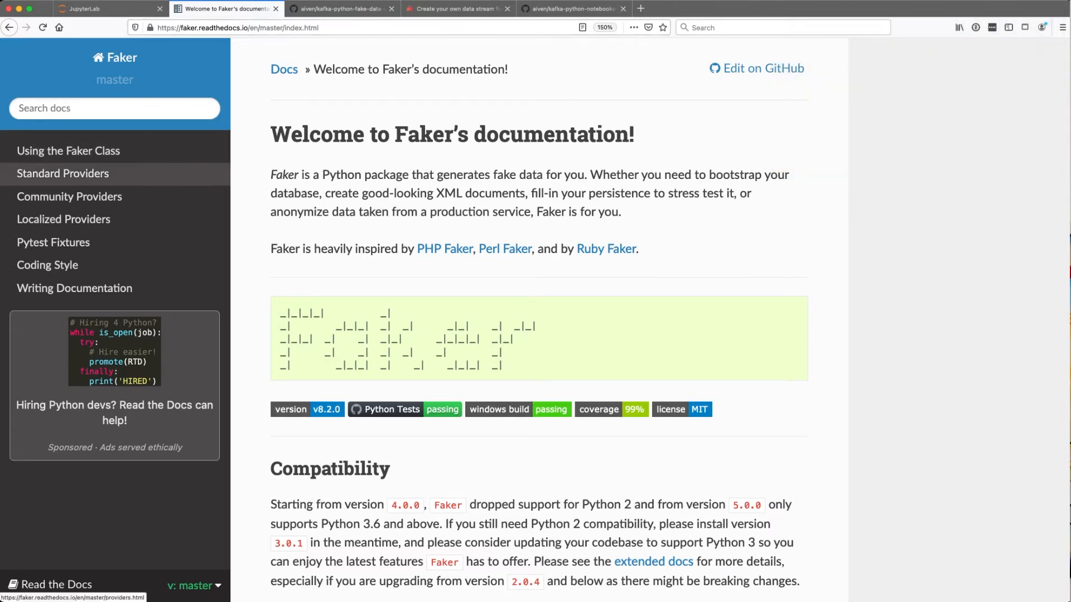
# Open Standard Providers and view the faker.providers.python page with pybool and pydecimal examples.
pyautogui.click(63, 174)
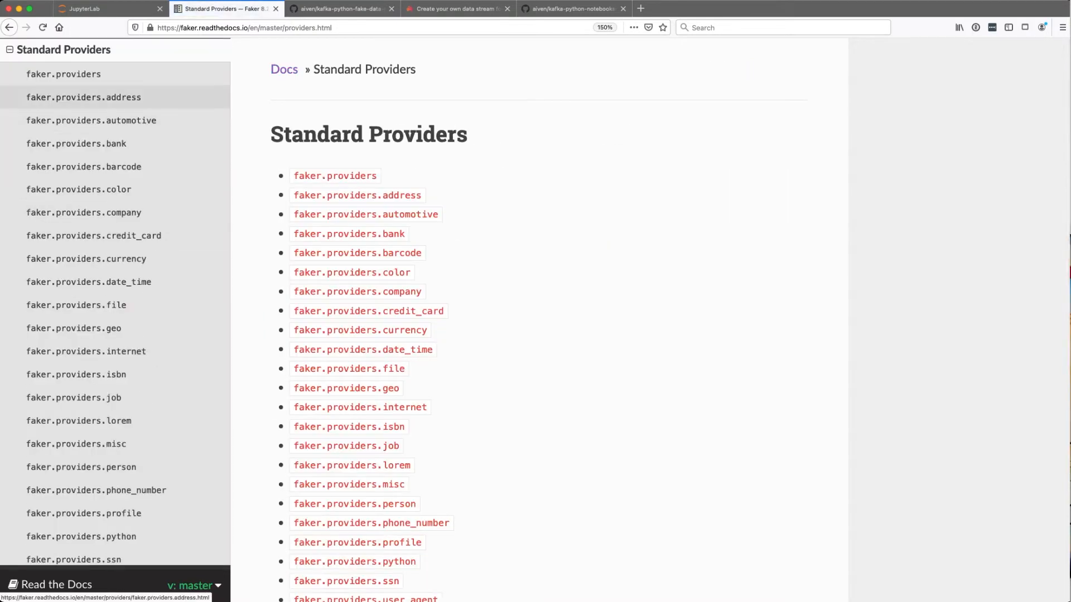
pyautogui.moveTo(75, 144)
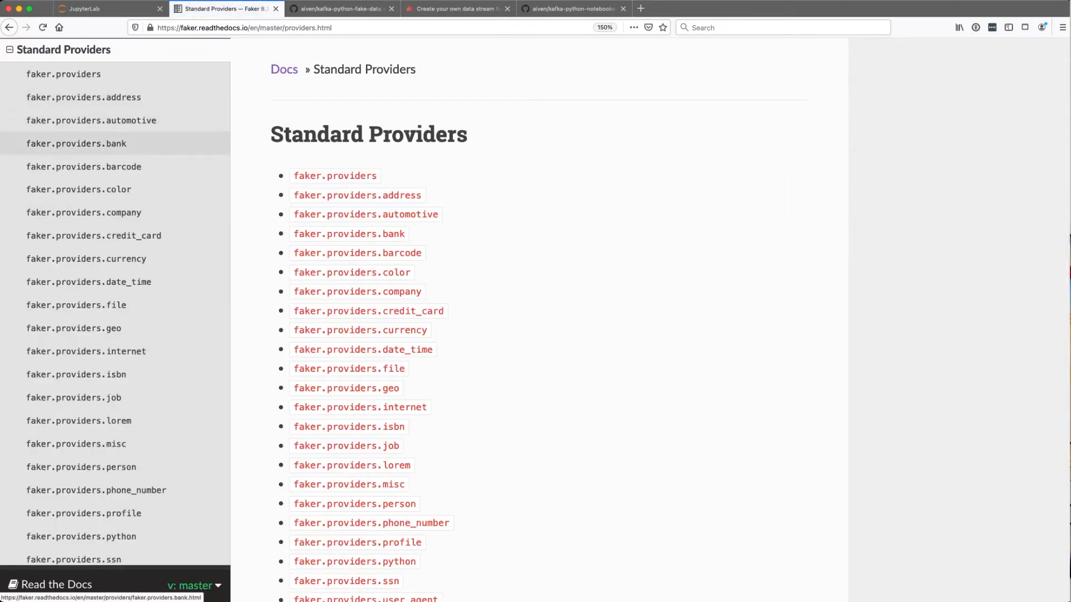
pyautogui.moveTo(81, 282)
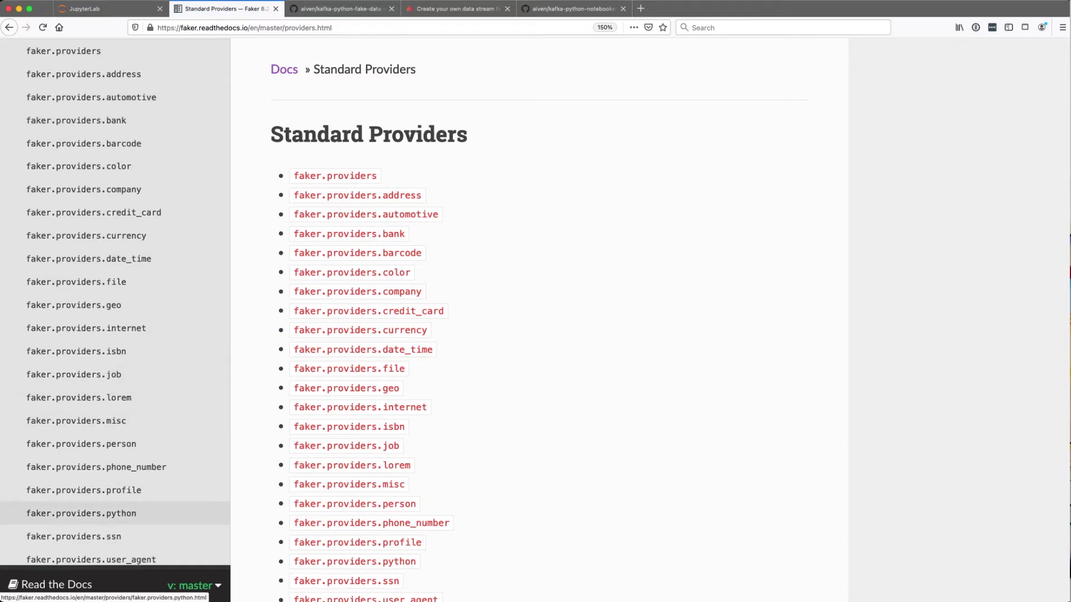
pyautogui.click(354, 562)
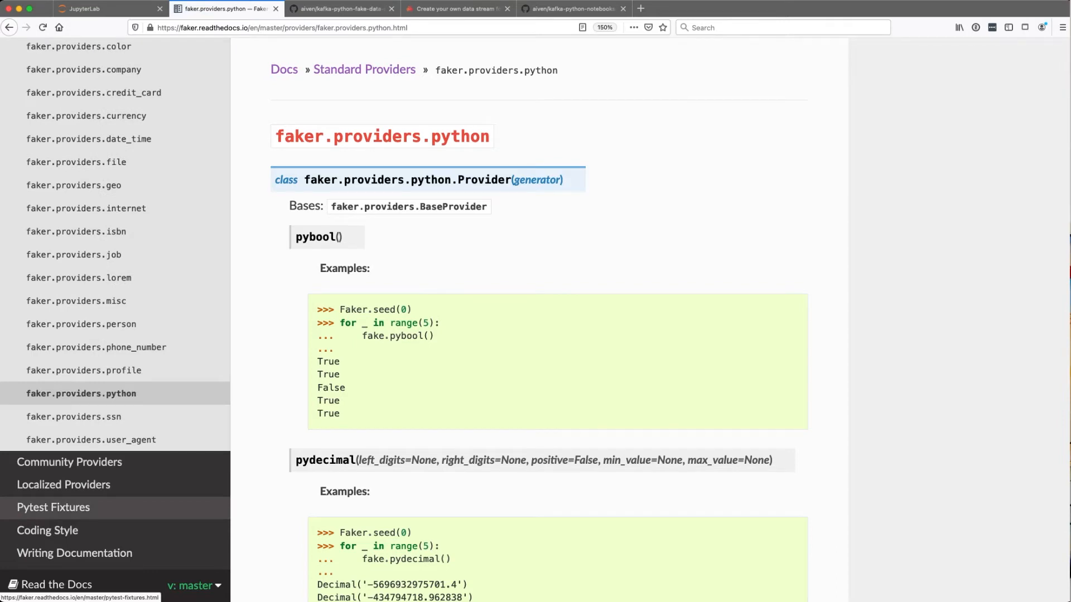
pyautogui.moveTo(89, 139)
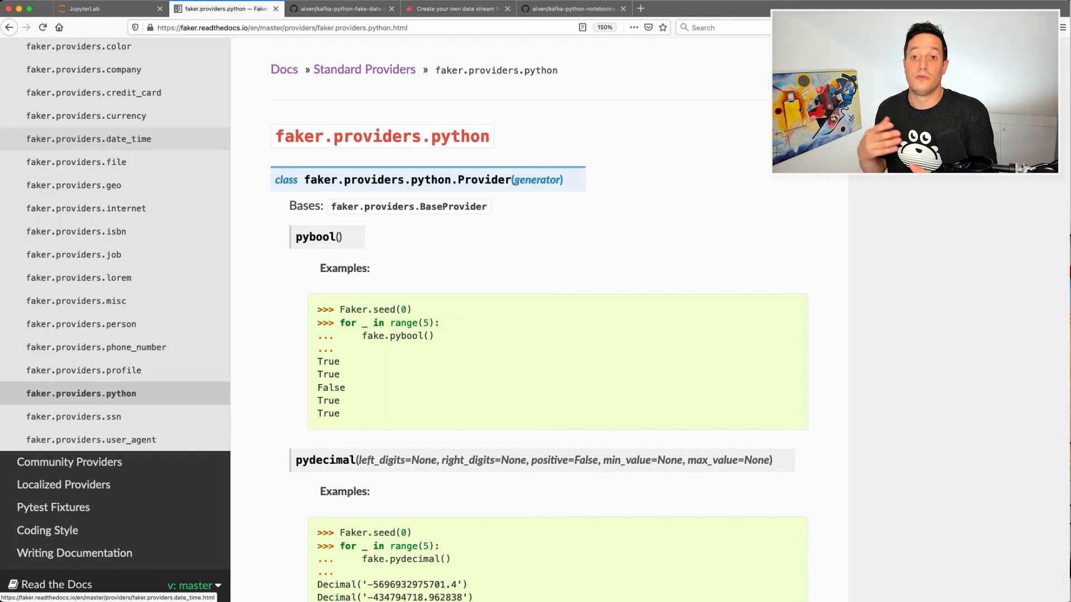
pyautogui.moveTo(83, 69)
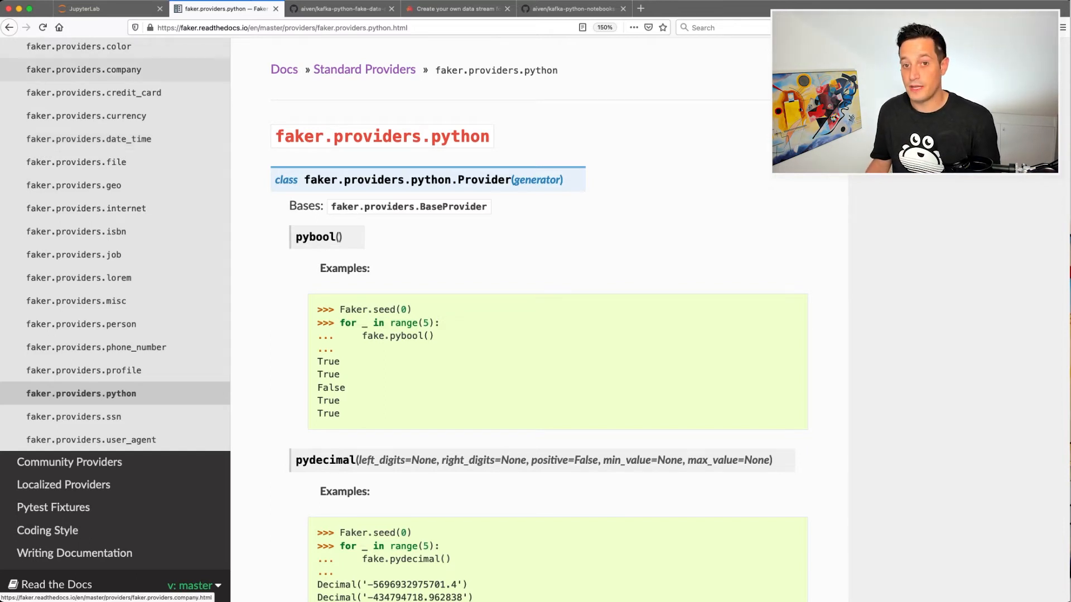
# Back in the Faker notebook, run the PizzaProvider class cell with its six-name pizza_name method.
pyautogui.click(99, 8)
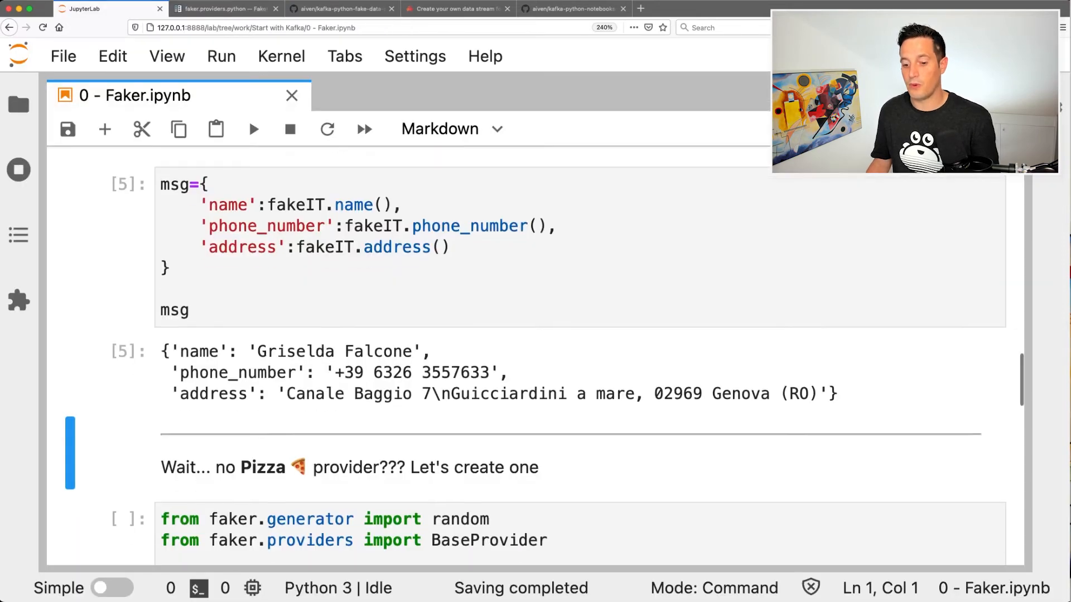
pyautogui.scroll(-3)
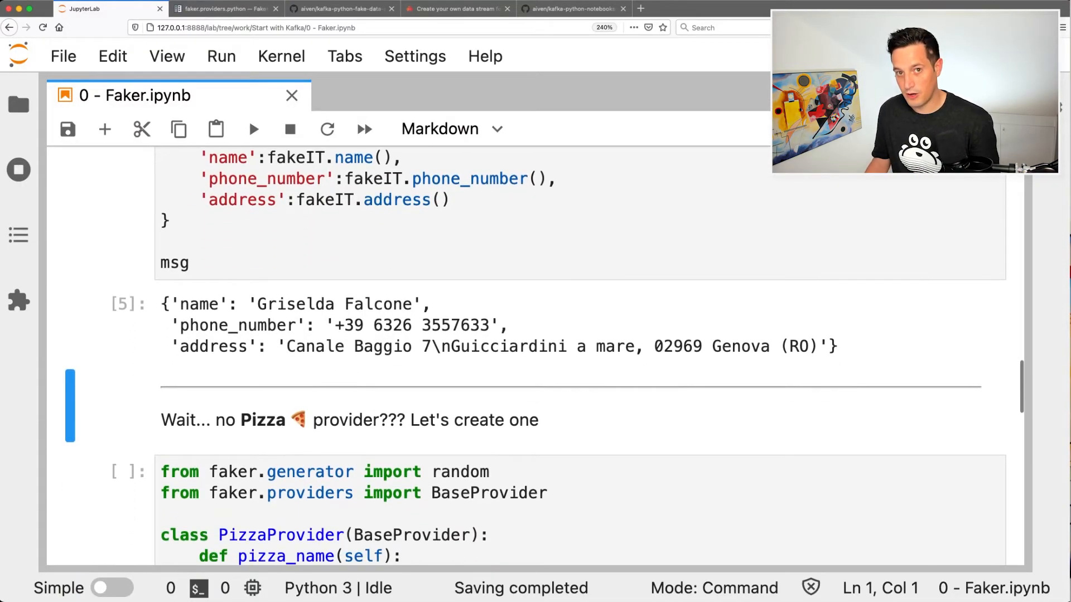
pyautogui.scroll(-3)
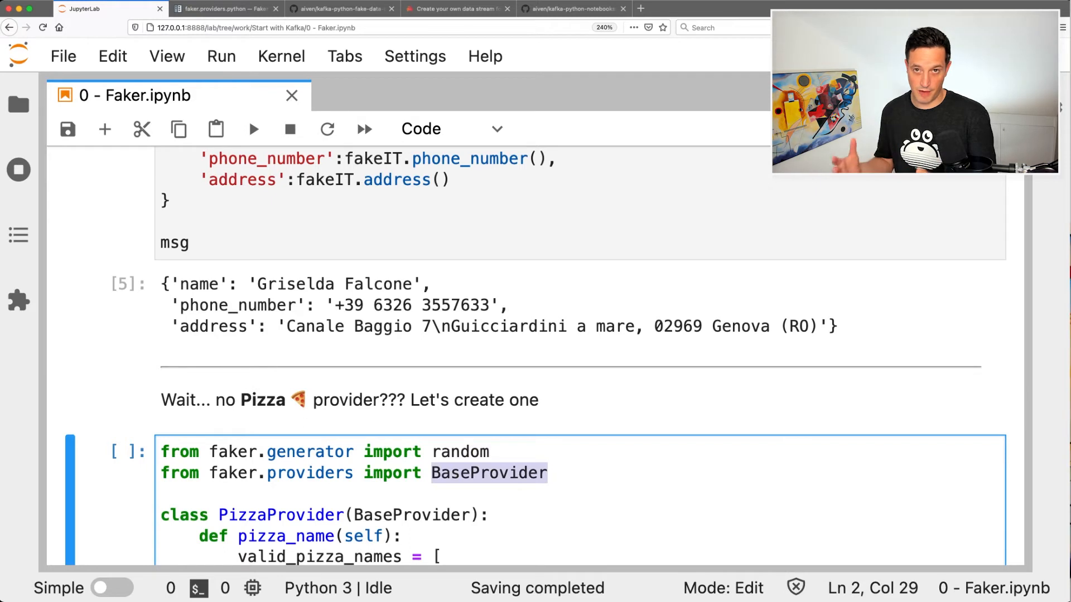
pyautogui.scroll(-3)
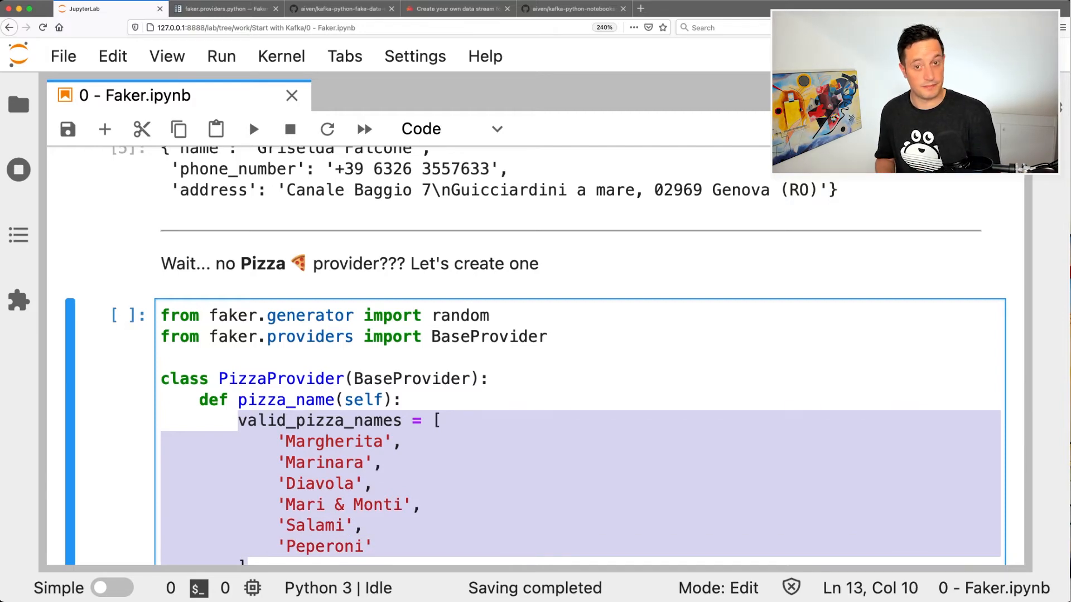
pyautogui.scroll(-3)
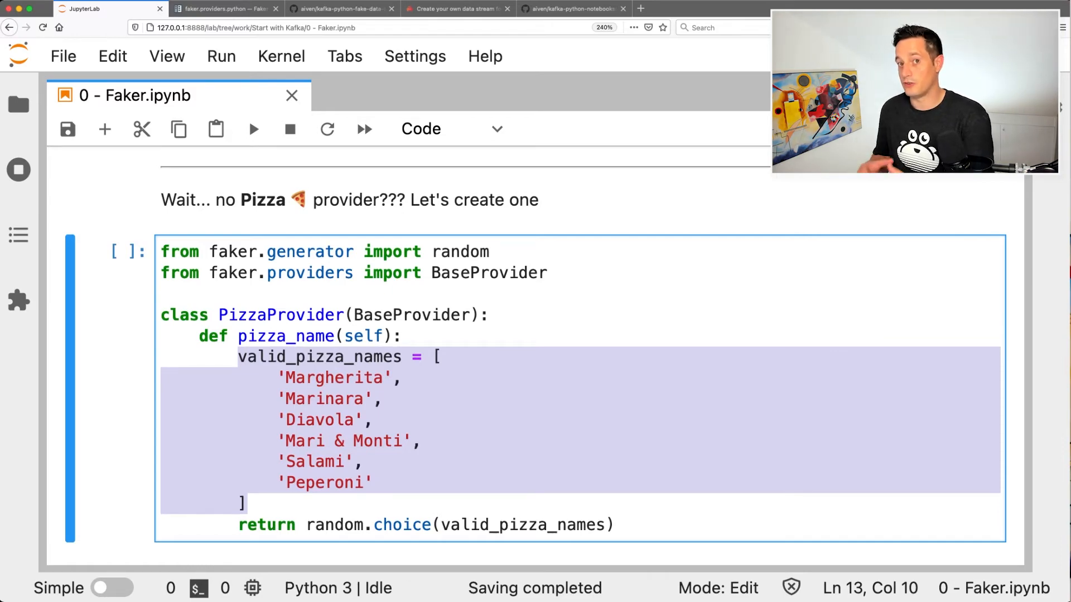
pyautogui.click(334, 377)
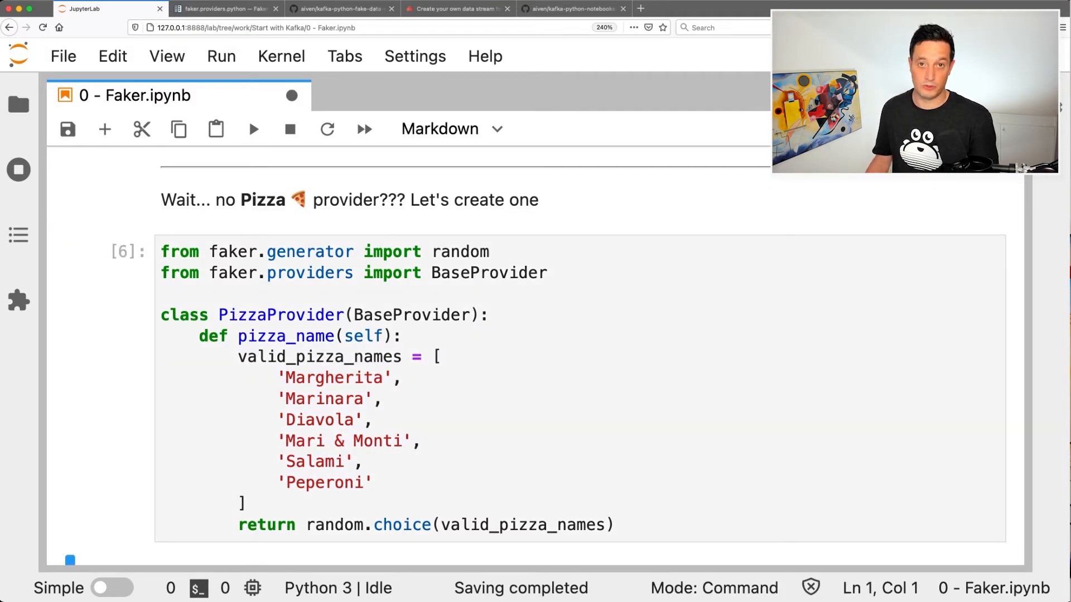
# Run the add_provider cell with Faker.seed(1234), printing the same five pizza names again.
pyautogui.scroll(-3)
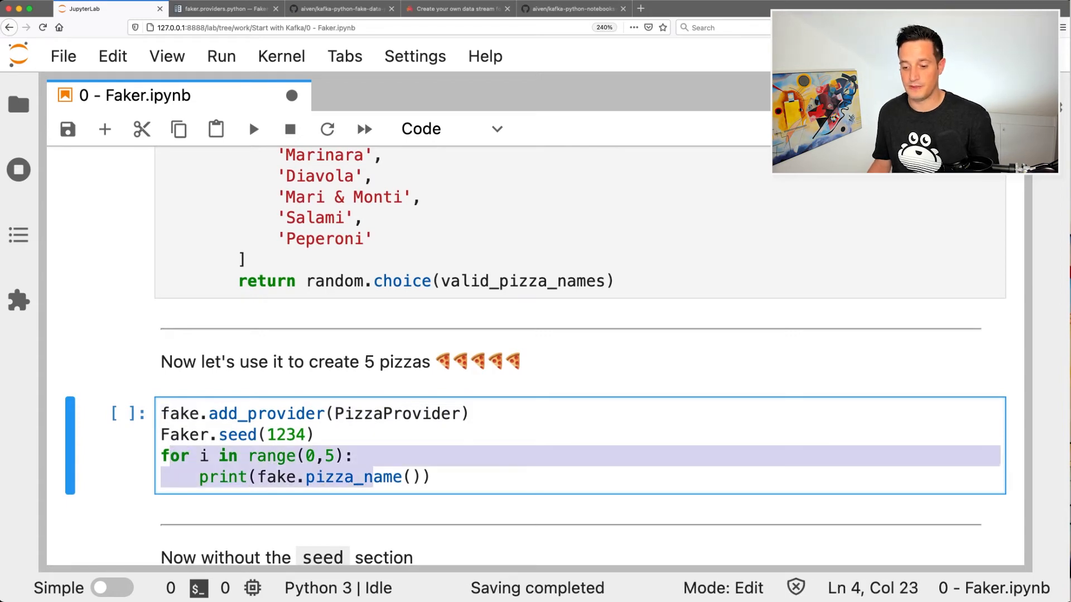
pyautogui.click(253, 128)
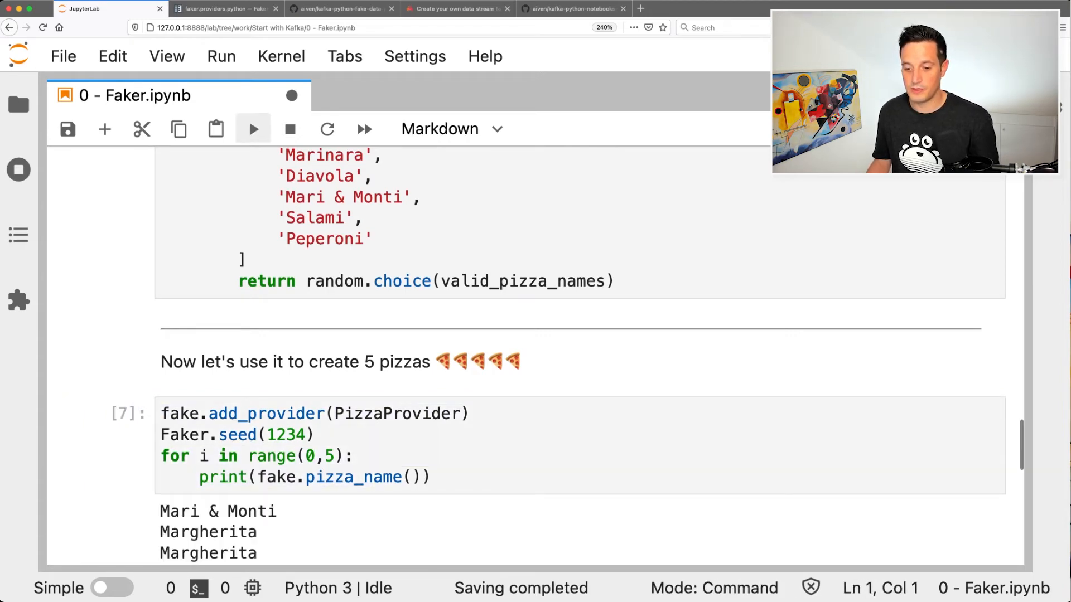
pyautogui.scroll(-3)
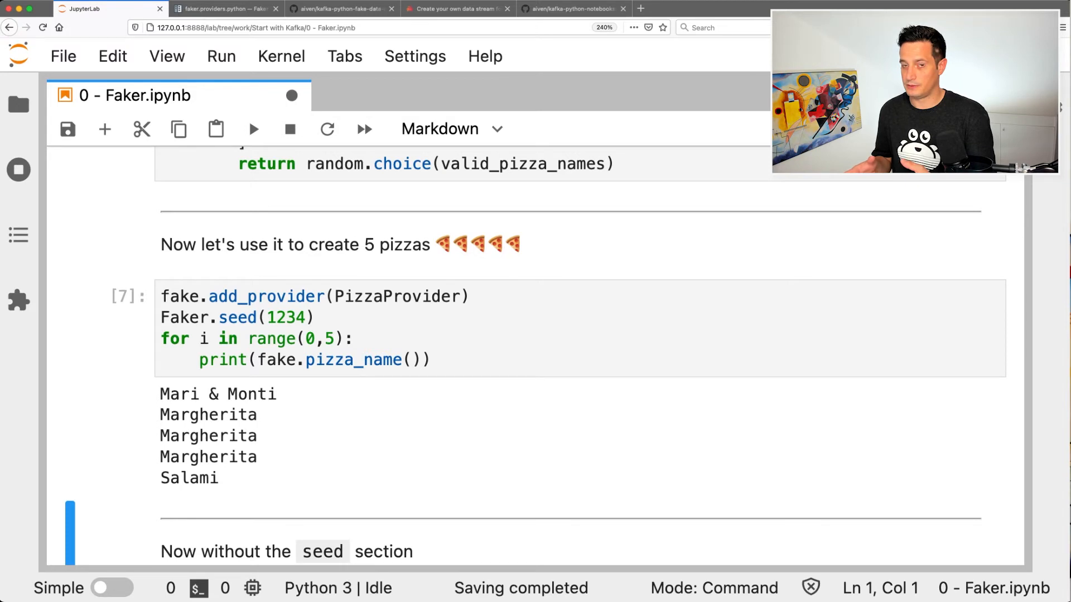
pyautogui.moveTo(292, 96)
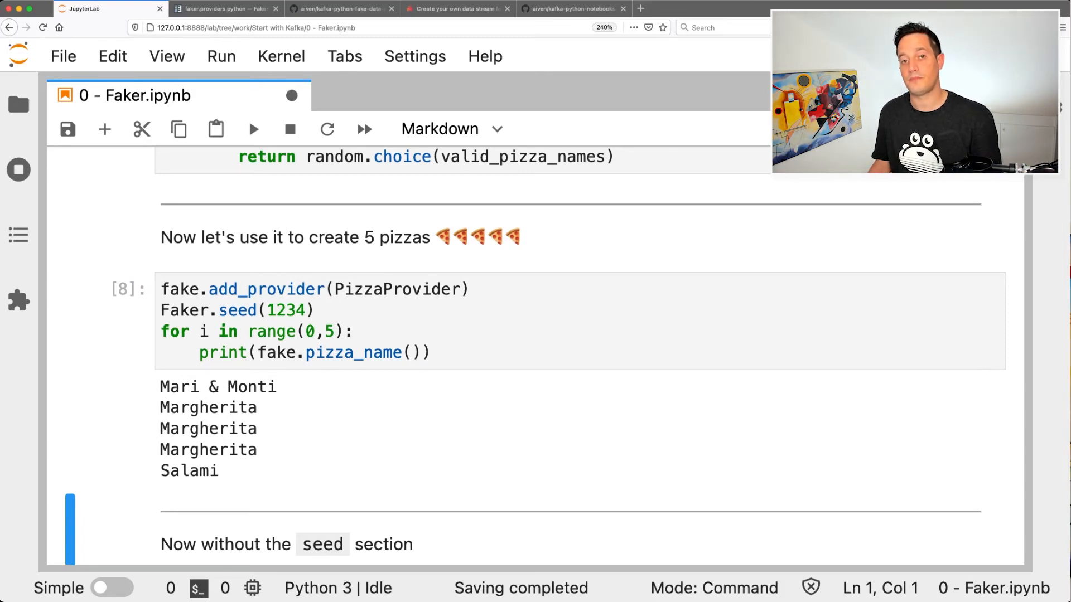
pyautogui.scroll(-3)
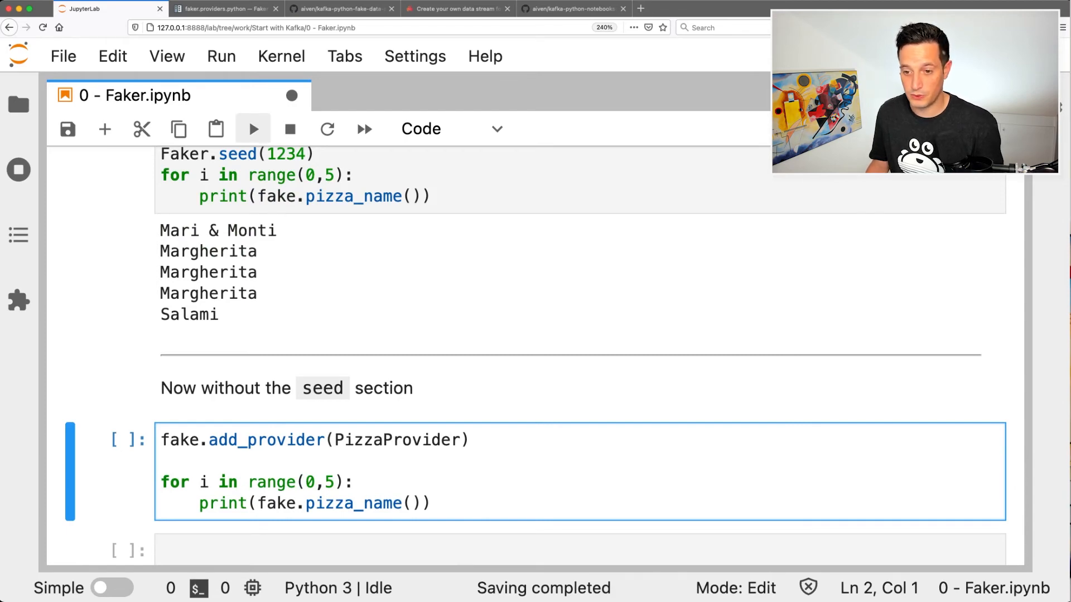
# Run the unseeded pizza loop twice, getting a different five names each run.
pyautogui.click(253, 128)
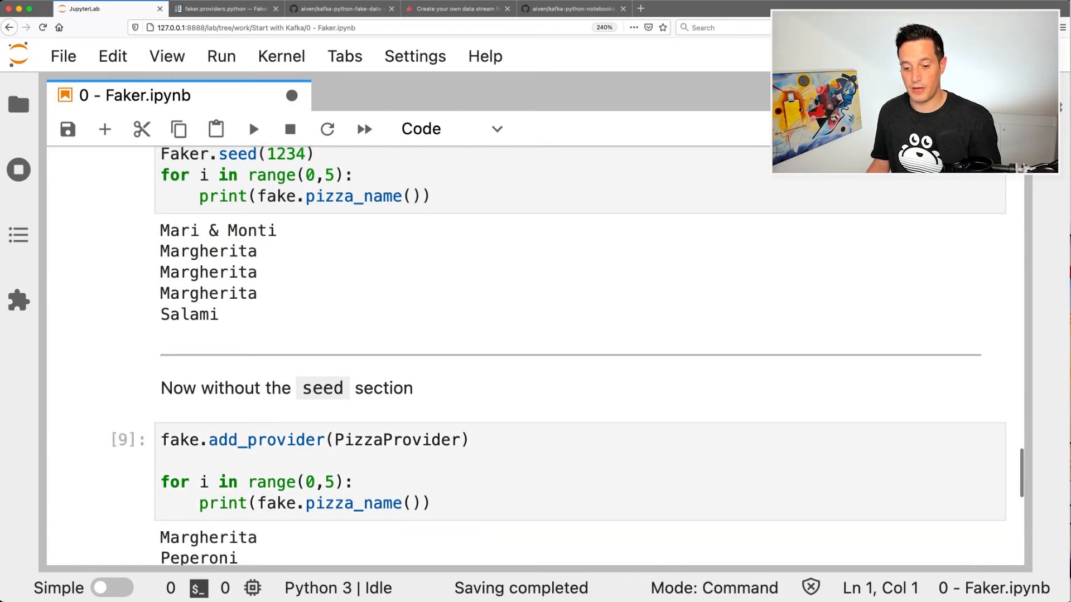
pyautogui.scroll(-3)
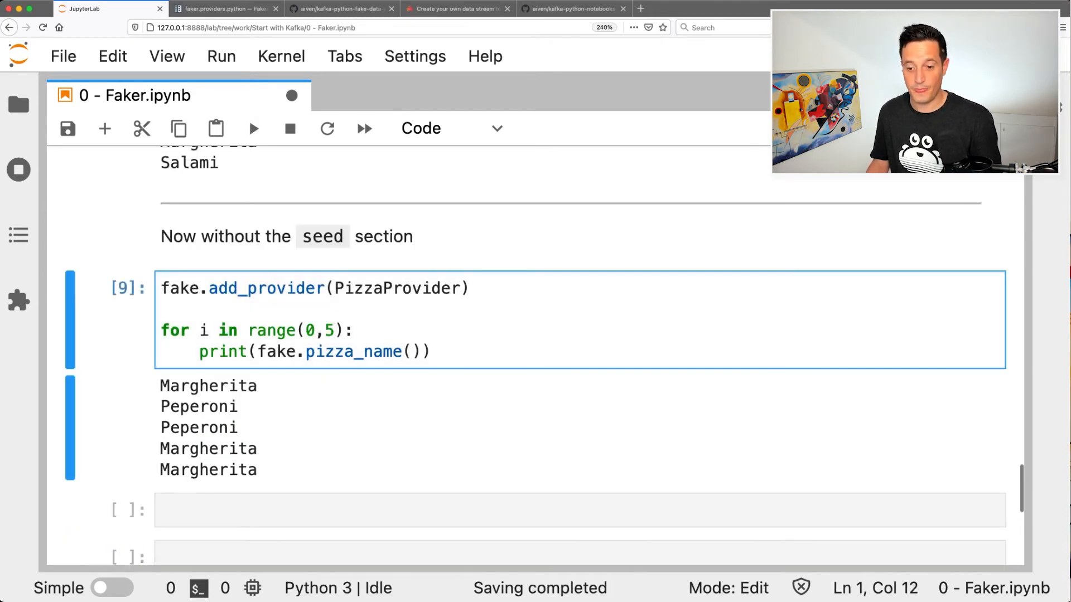
pyautogui.press('shift+enter')
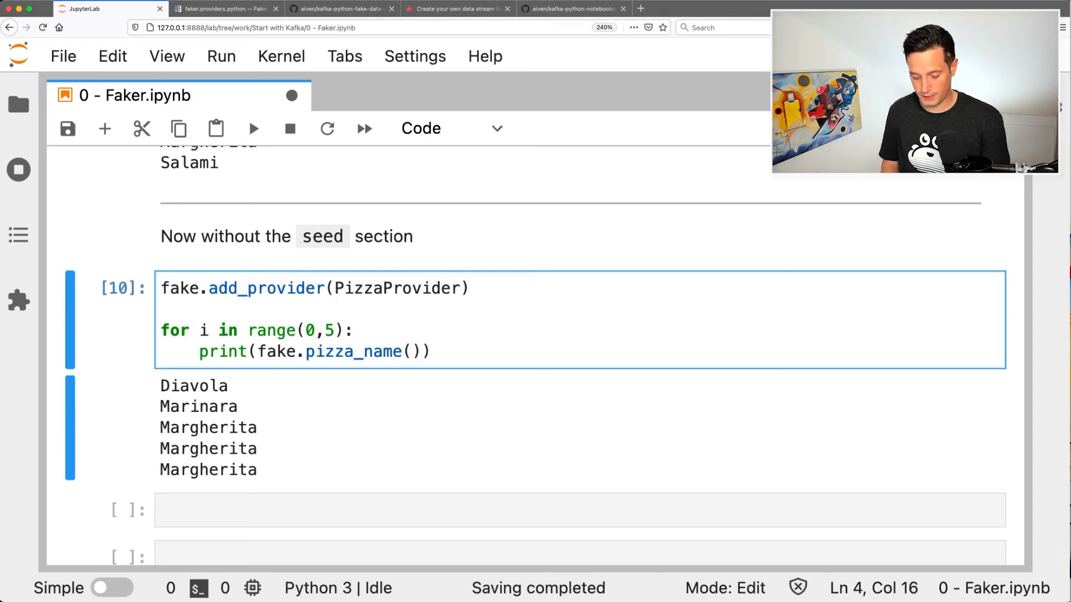
# Change the loop to fake.unique.pizza_name() for five distinct names, then return to the python providers docs.
pyautogui.write('unique')
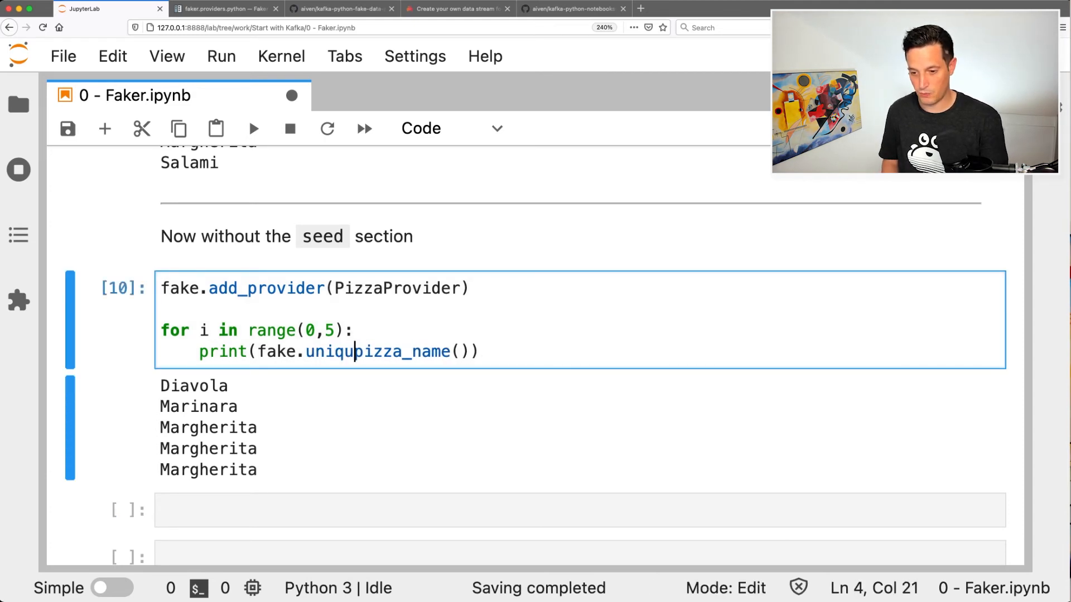
pyautogui.write('e.')
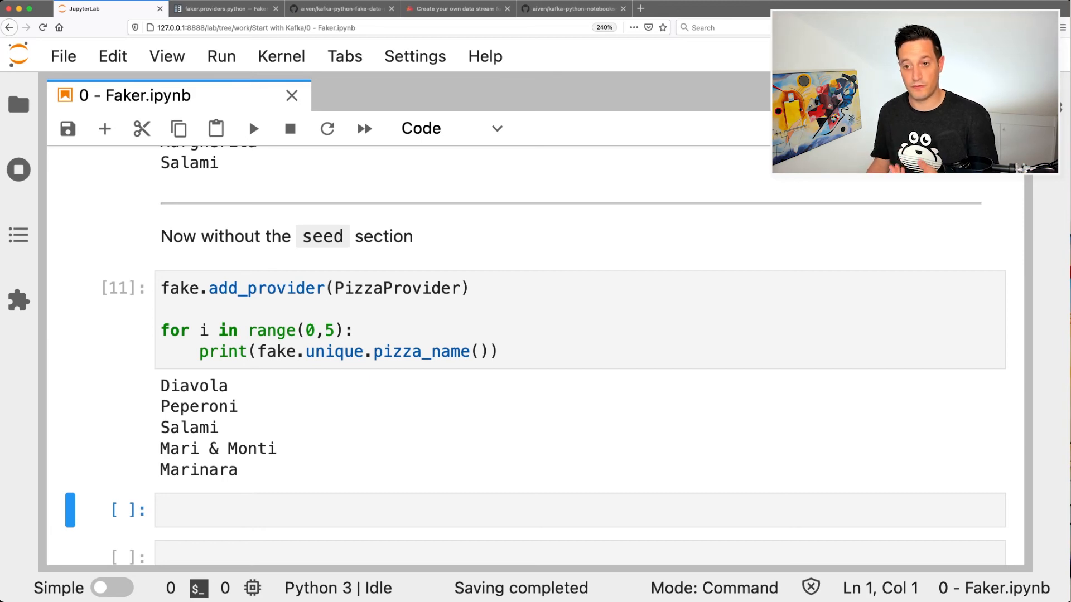
pyautogui.click(225, 9)
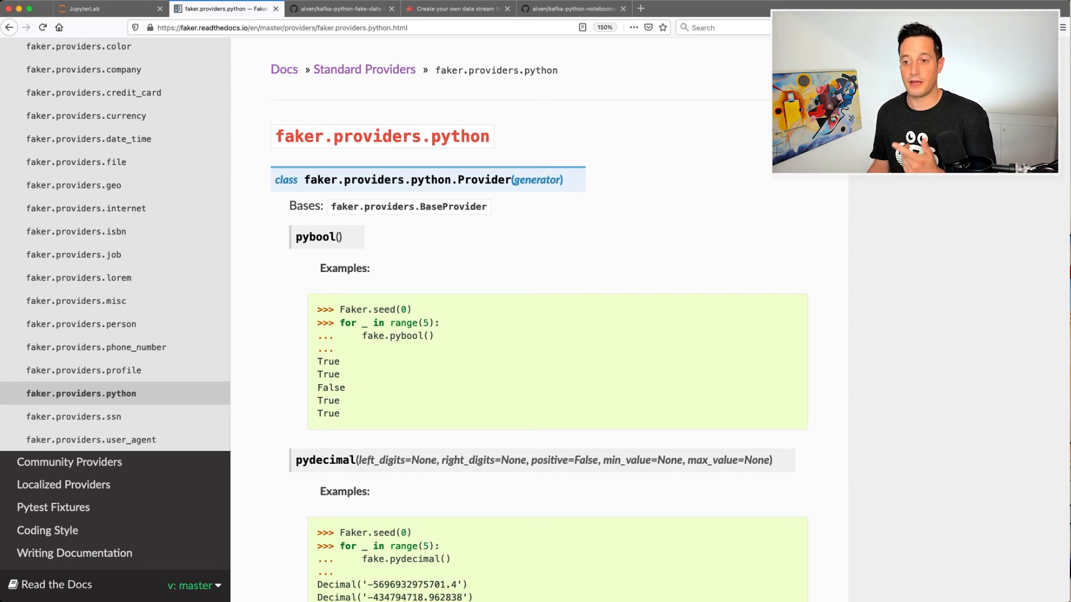
# Show the aiven kafka-python-fake-data-producer GitHub repository page.
pyautogui.click(340, 8)
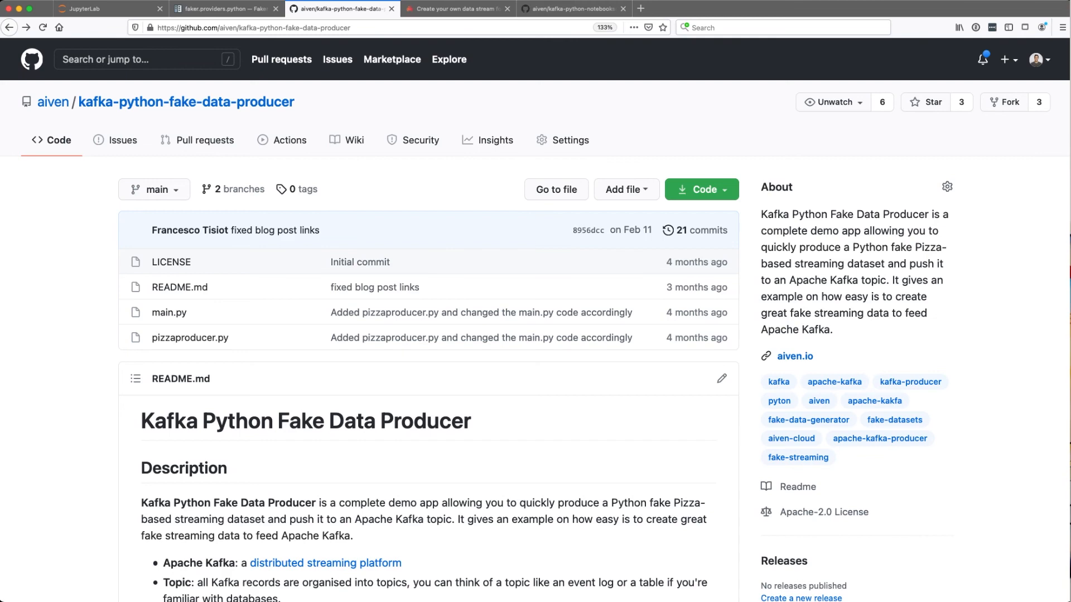
# View the Aiven blog post on Kafka streams with Faker, then the kafka-python-notebooks README.
pyautogui.click(456, 9)
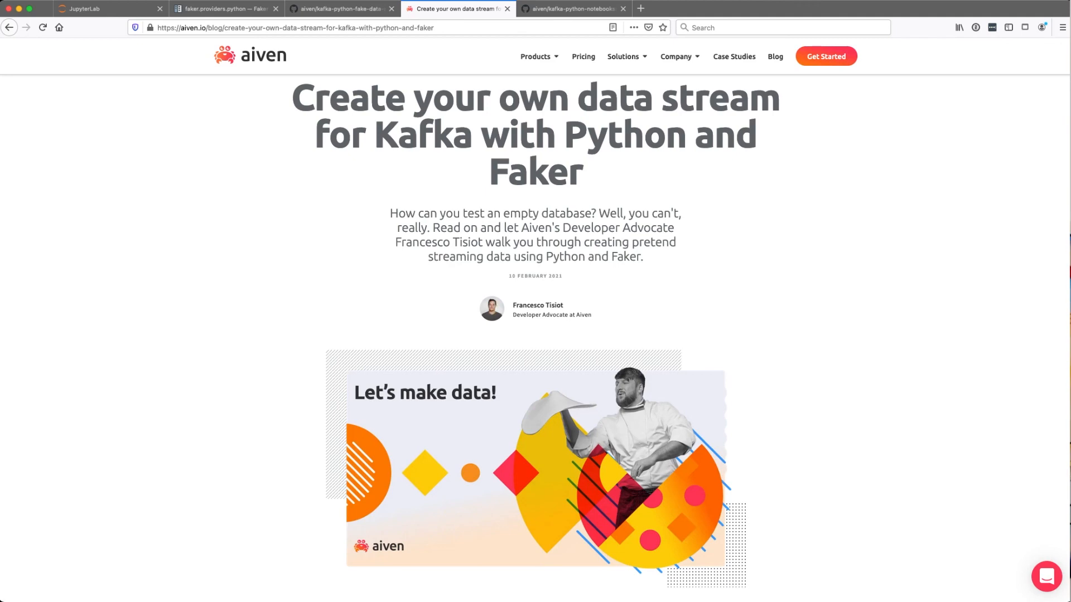
pyautogui.click(572, 9)
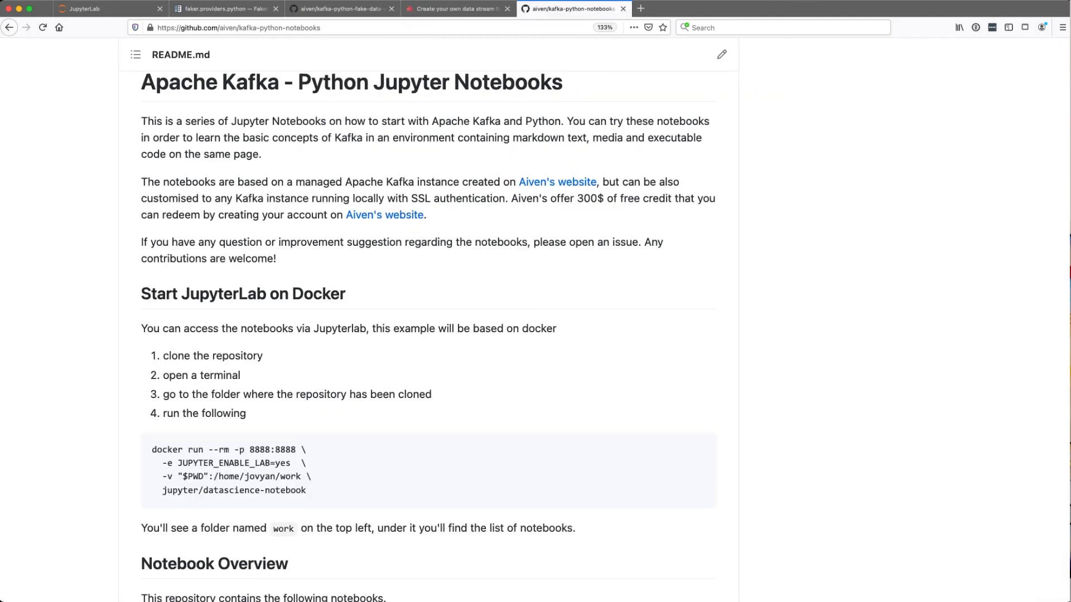